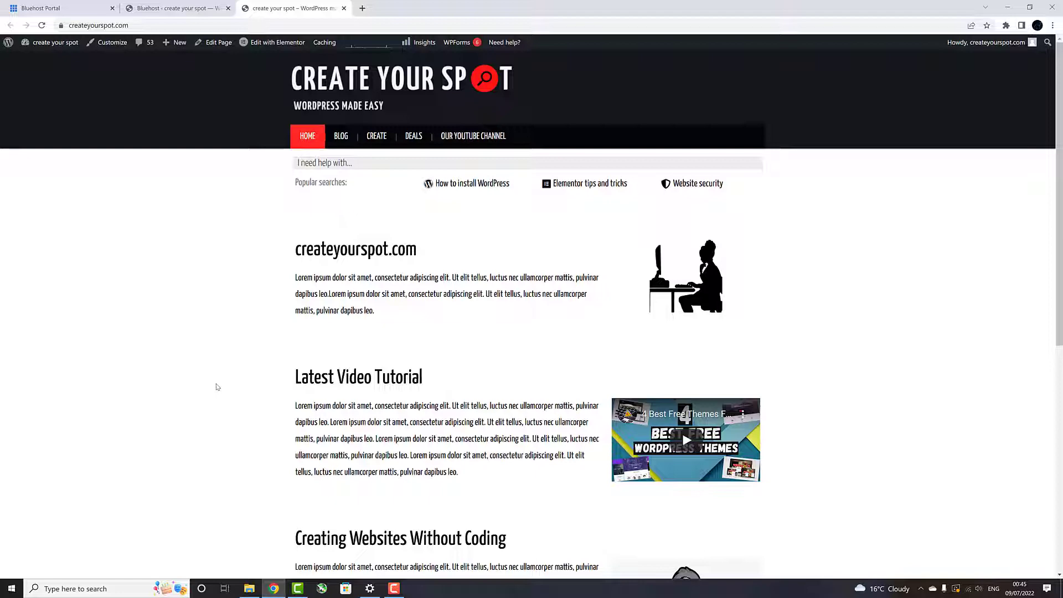
- Launch 'Edit with Elementor' on the createyourspot.com homepage from the admin bar
left_click(277, 42)
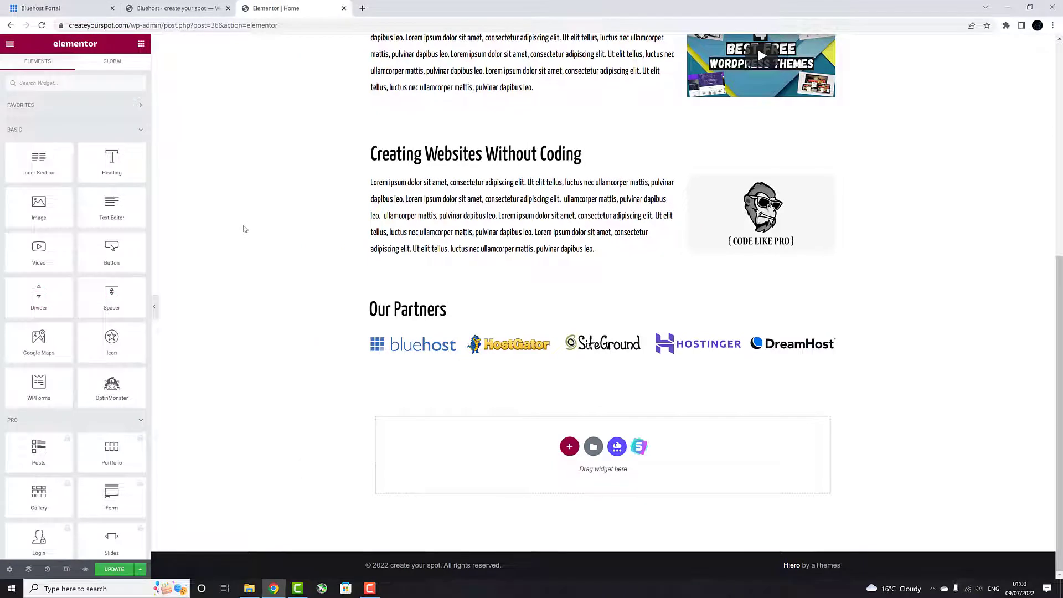
mouse_move(375, 511)
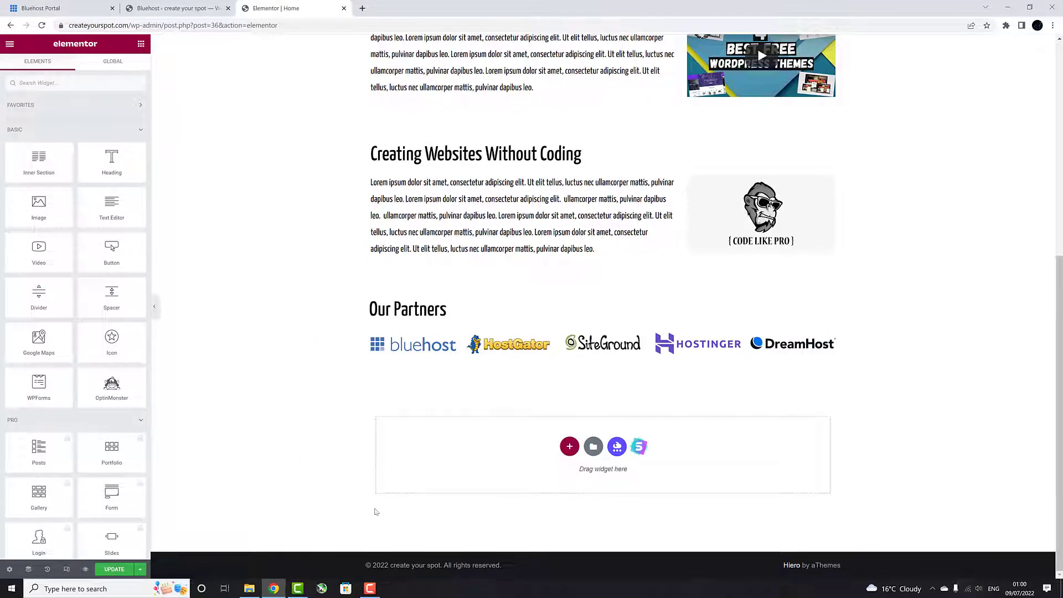
mouse_move(569, 446)
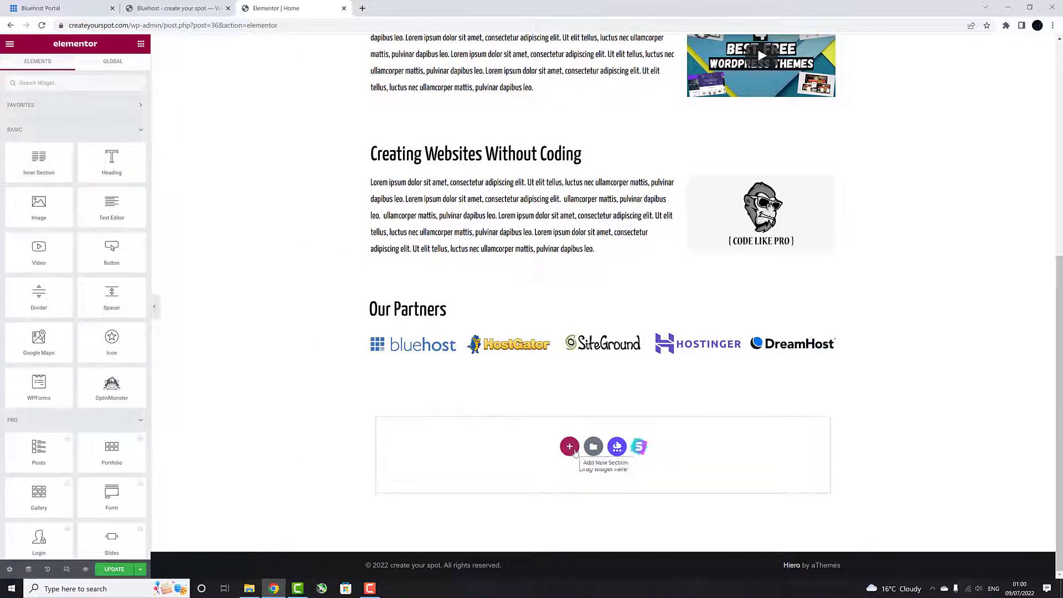
- Start a new section below the Our Partners logos via Add New Section
left_click(569, 446)
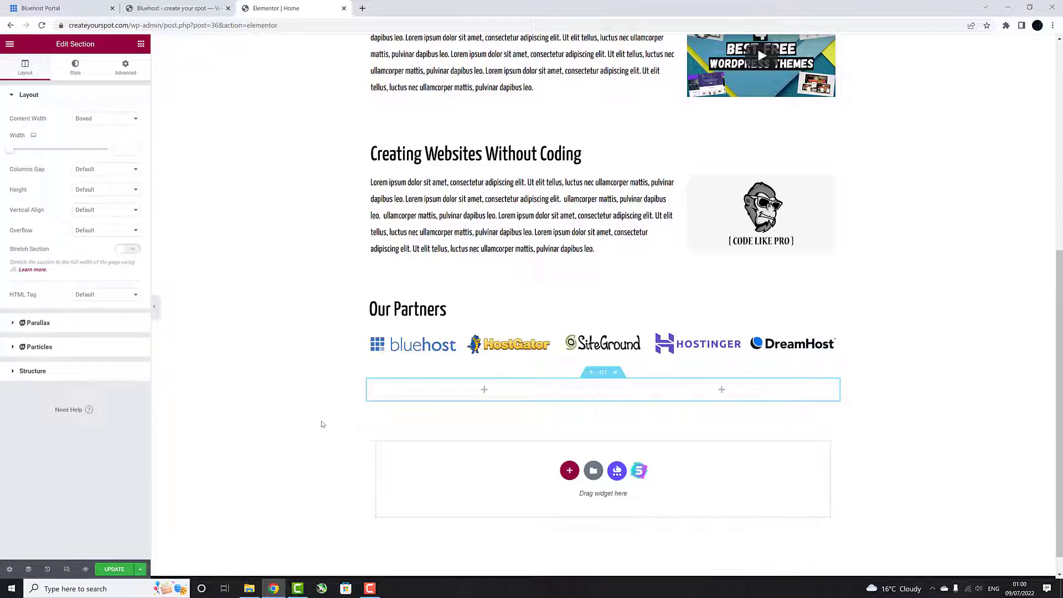
mouse_move(487, 428)
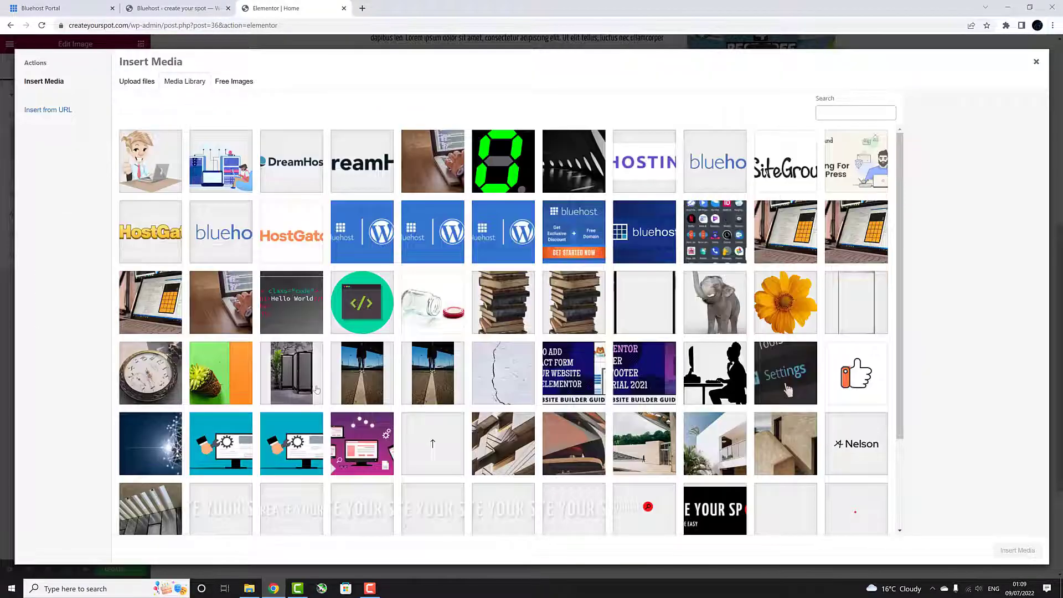
mouse_move(155, 159)
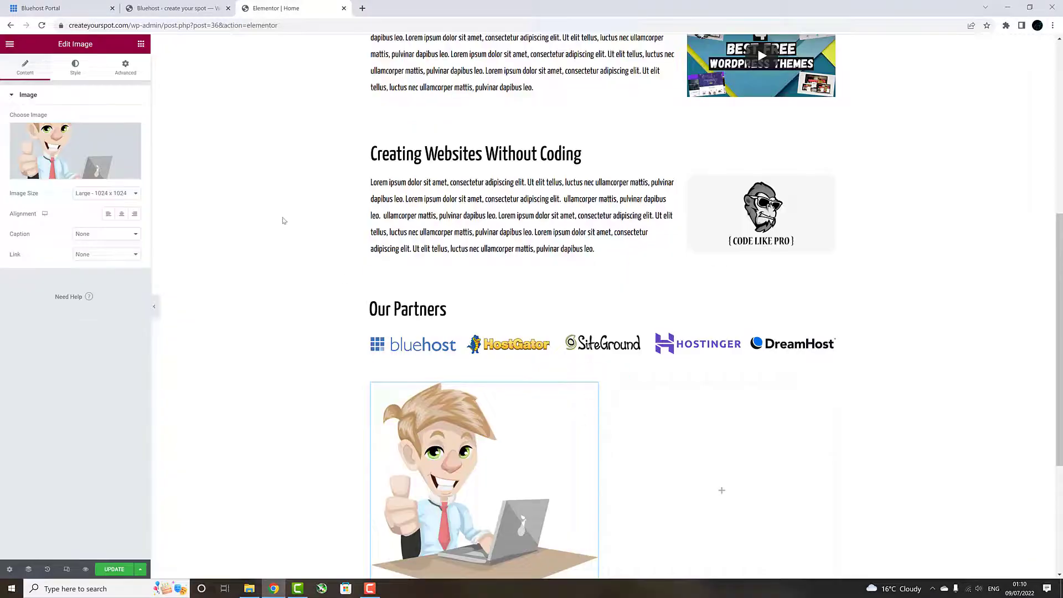
- Set the cartoon image's Advanced Position to Absolute and place it at the page's top left
scroll("down", 3)
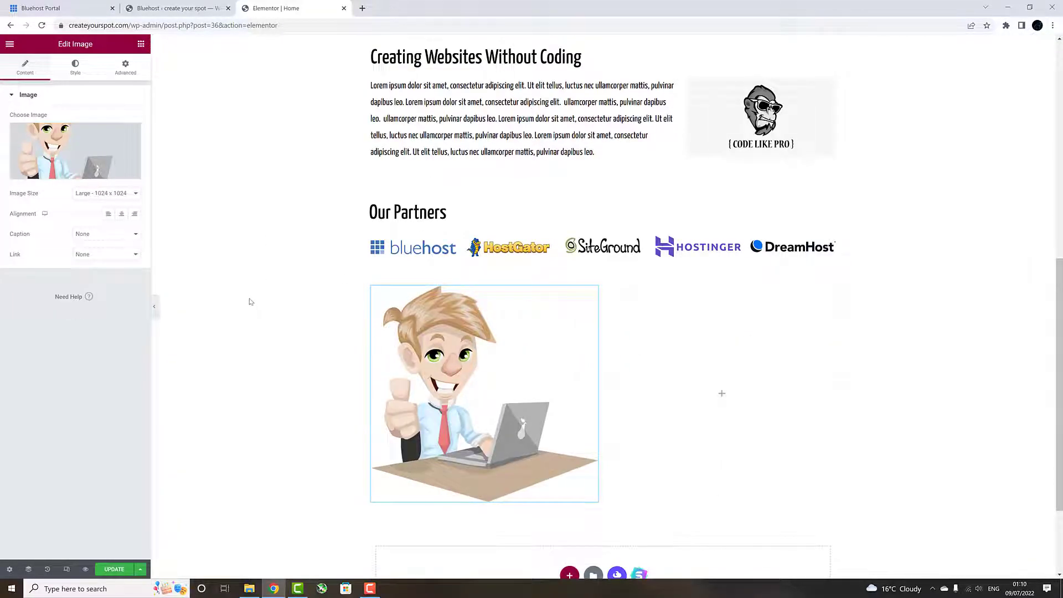
left_click(125, 67)
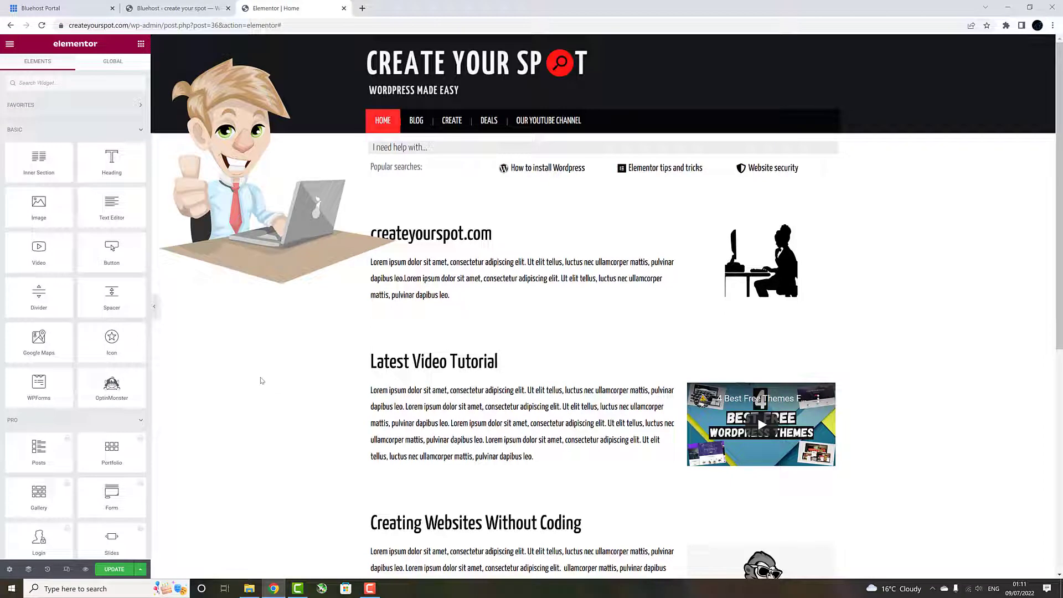
mouse_move(268, 332)
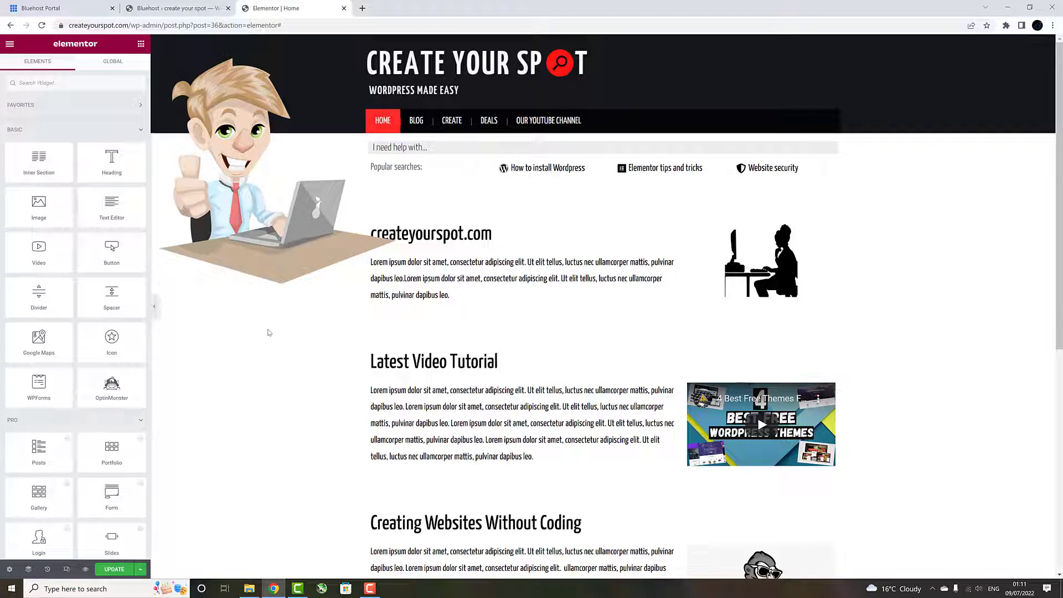
left_click(272, 169)
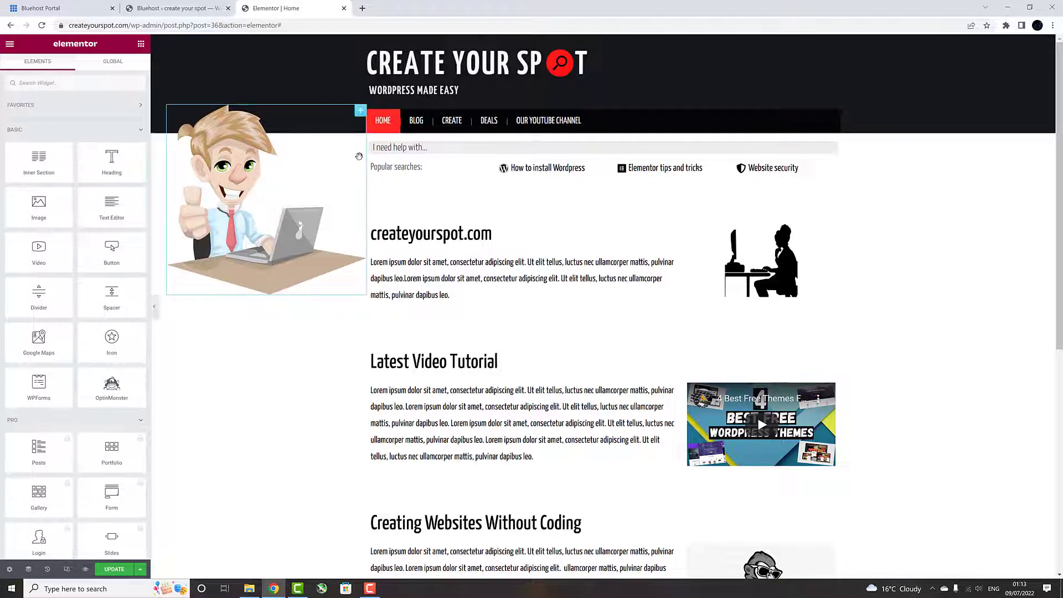
- Switch the cartoon image's Position from Absolute back to Default so it returns to its column
left_click(264, 200)
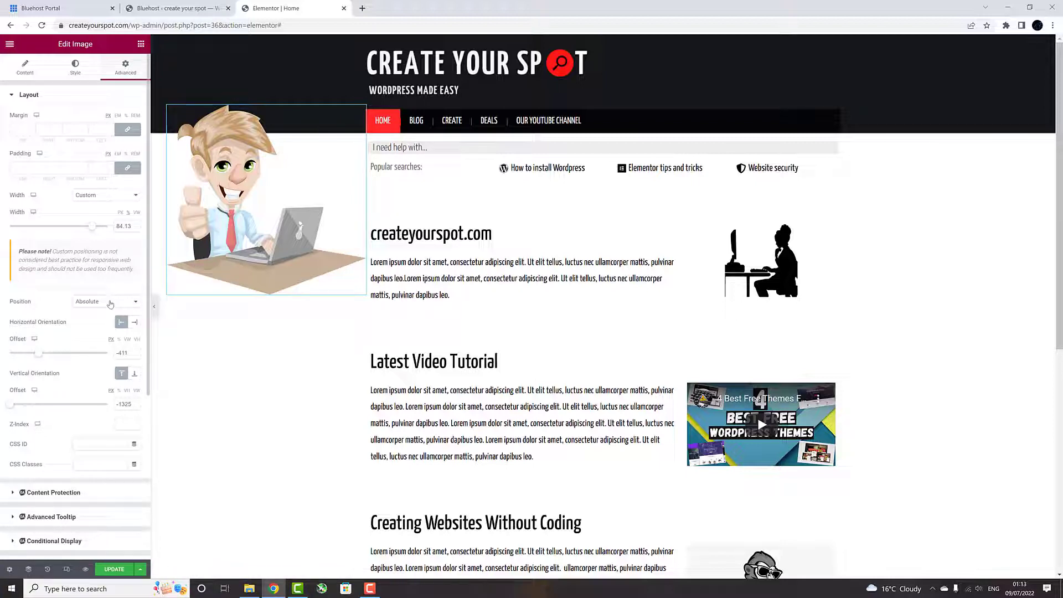
left_click(105, 301)
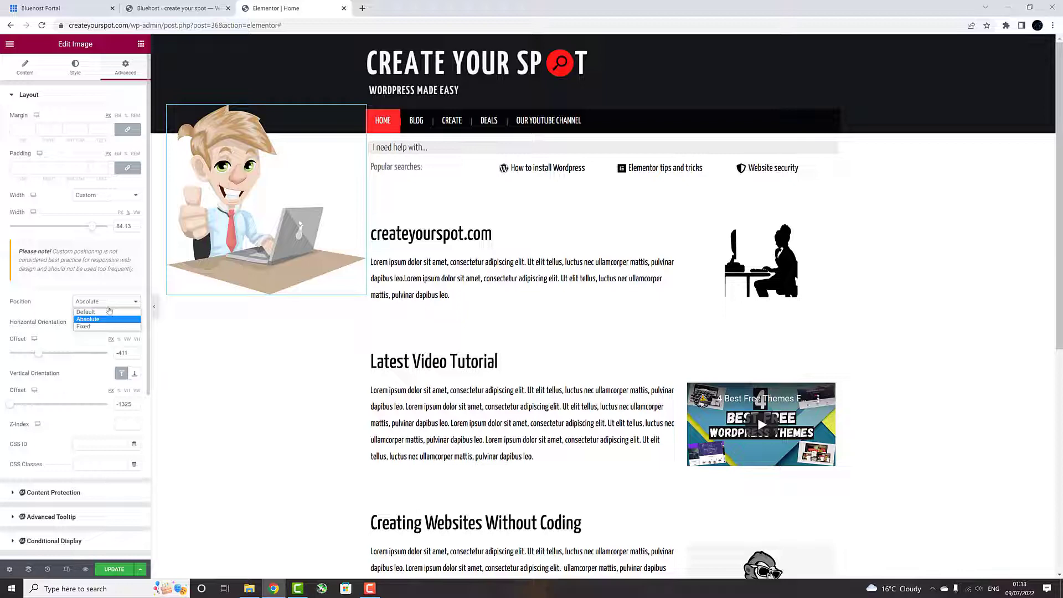
left_click(86, 311)
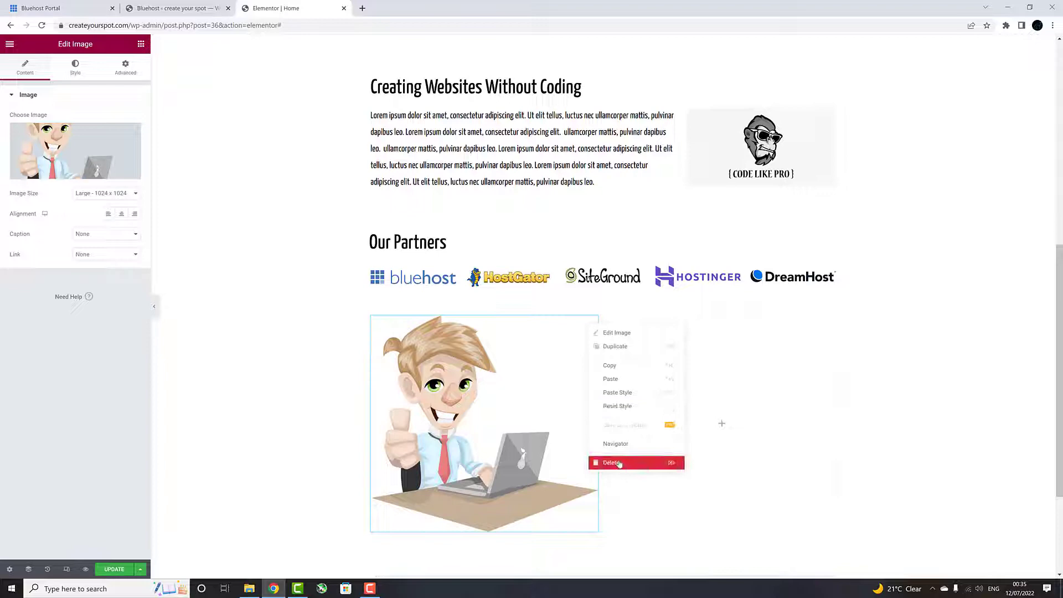
- Delete the cartoon image and select the lorem ipsum paragraph below Our Partners for editing
left_click(611, 463)
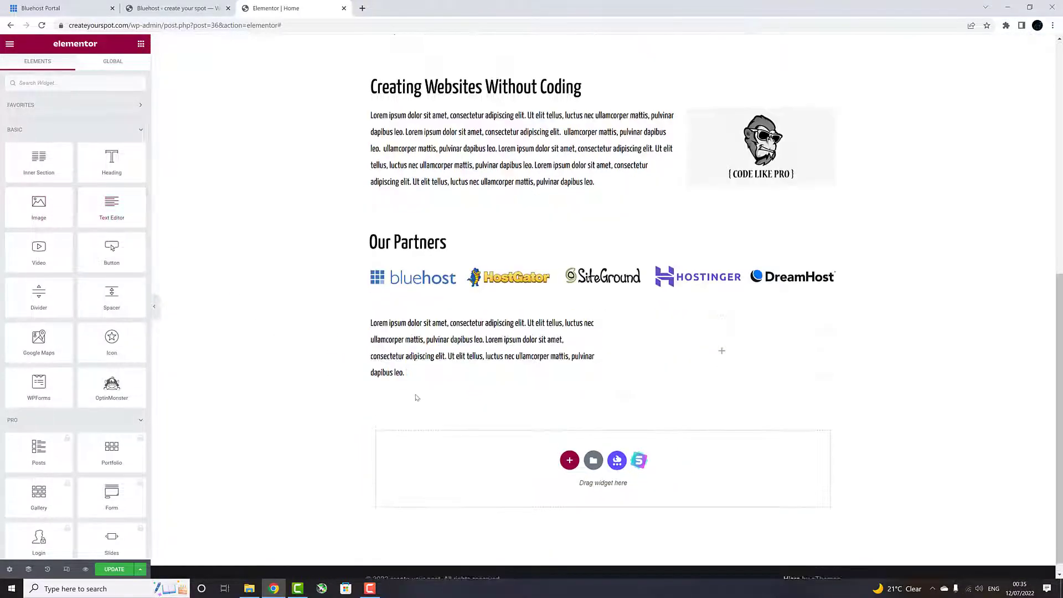
mouse_move(827, 530)
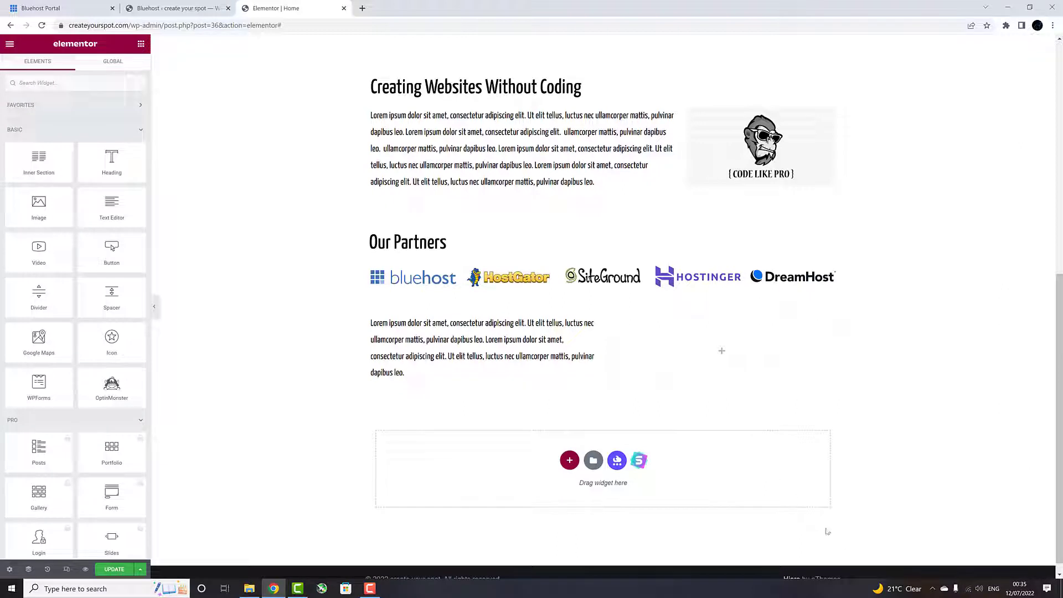
left_click(481, 345)
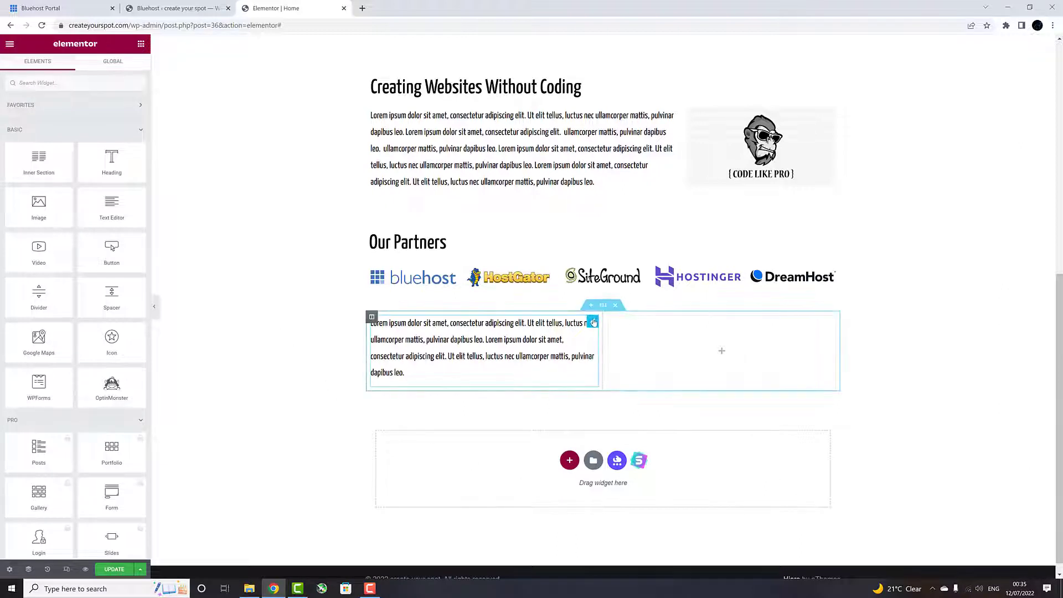
left_click(481, 346)
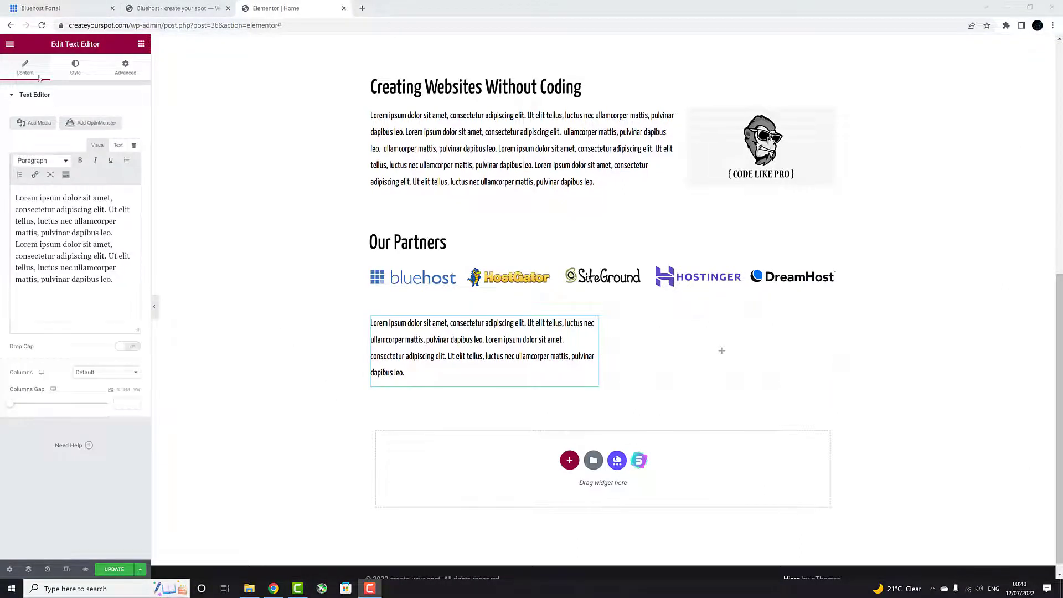
- Set the paragraph's Advanced > Layout Position to Absolute so it can float over the page
left_click(76, 66)
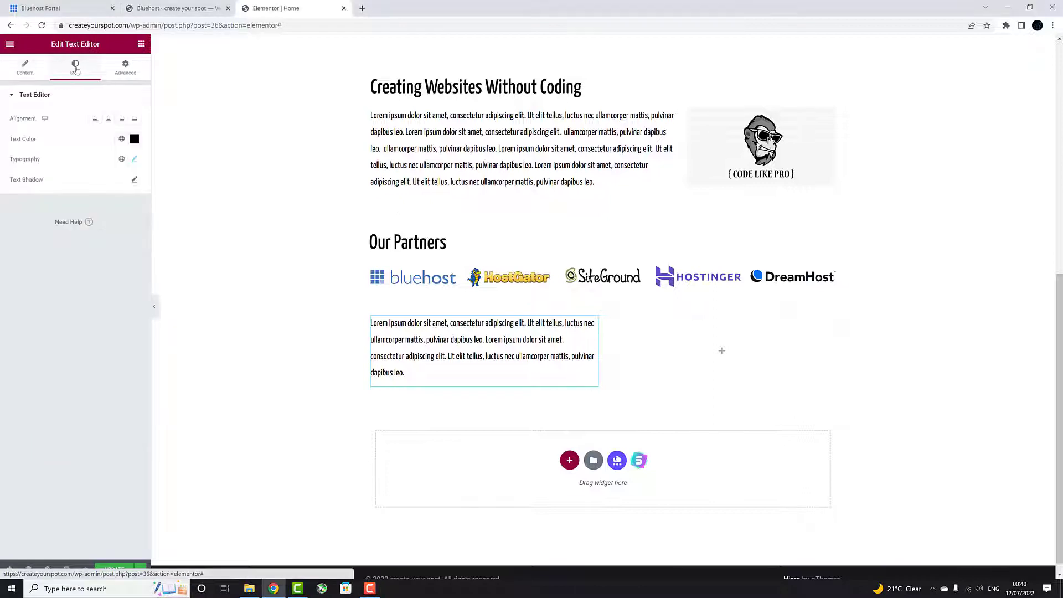
left_click(75, 68)
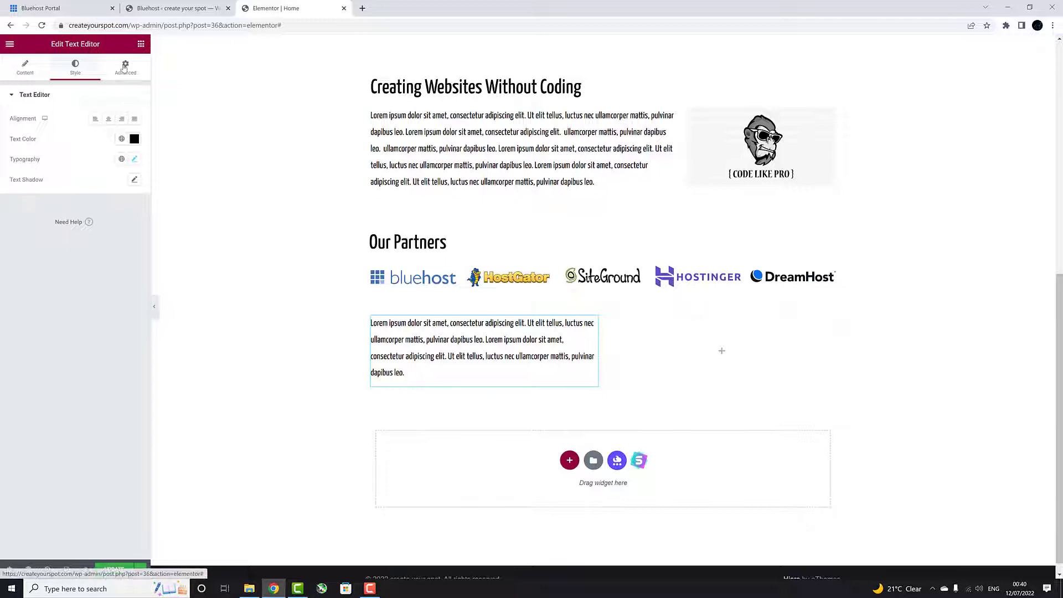
left_click(126, 68)
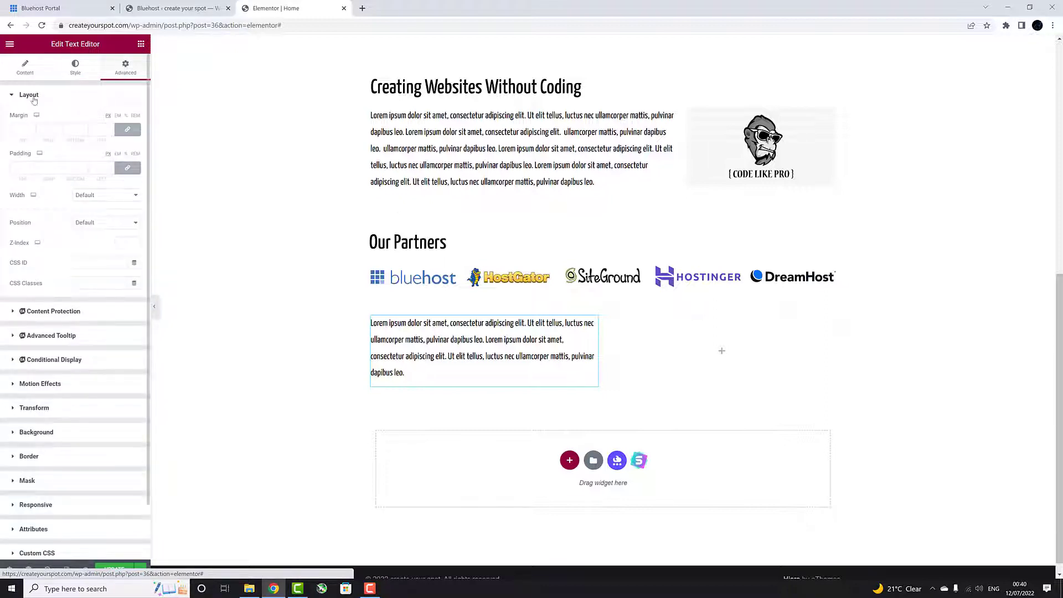
left_click(105, 222)
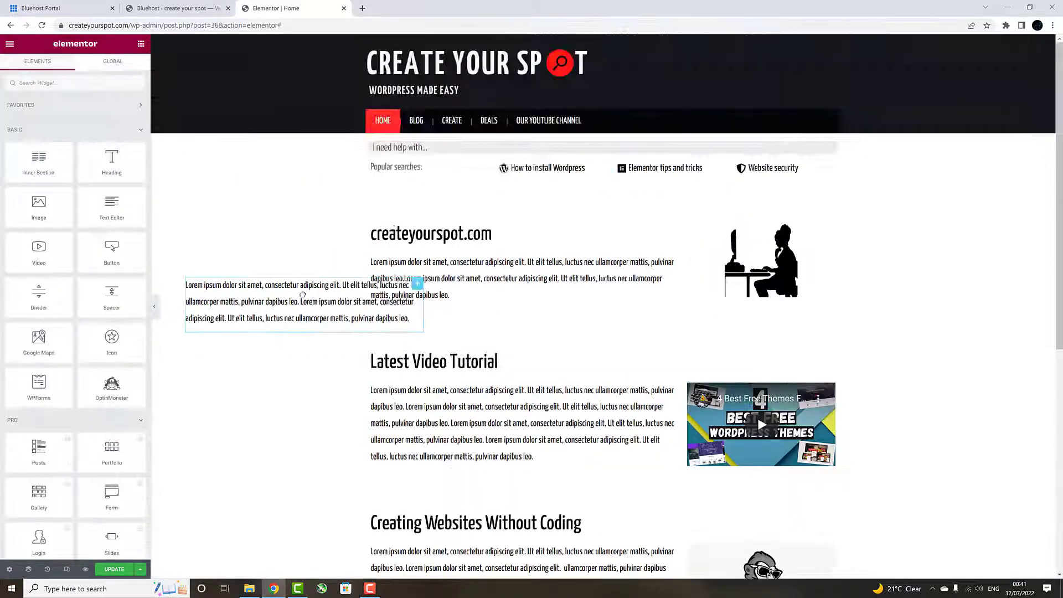
- Style the text block with weight 900 typography and a red text colour
left_click(291, 300)
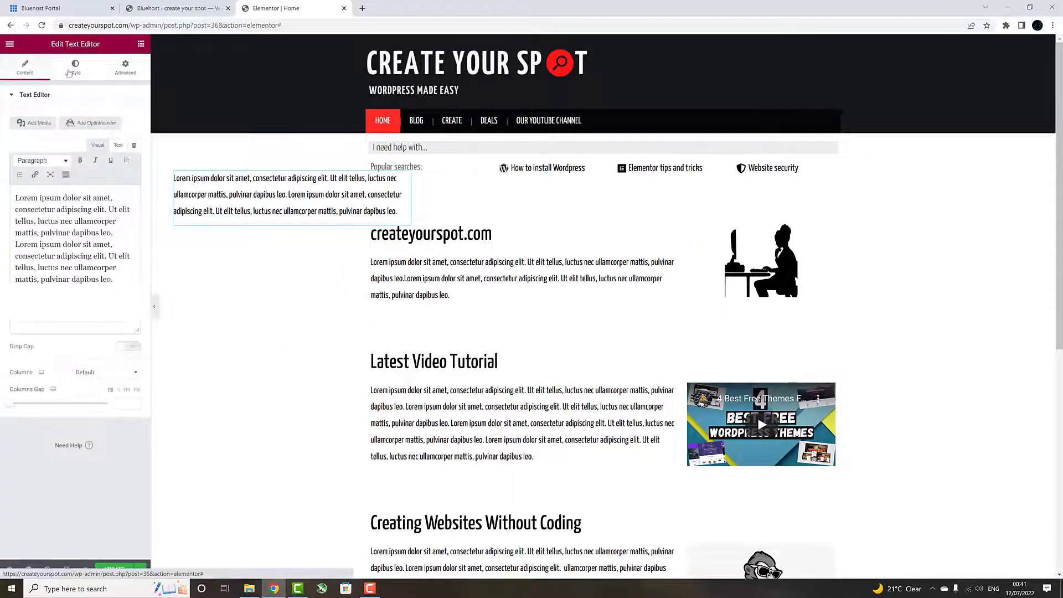
left_click(74, 67)
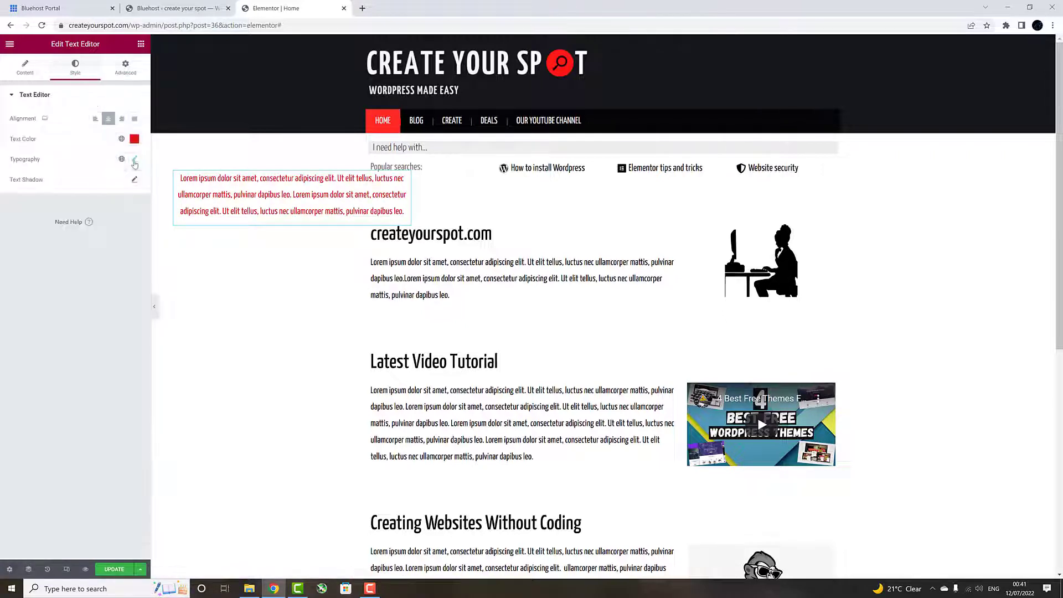
left_click(134, 158)
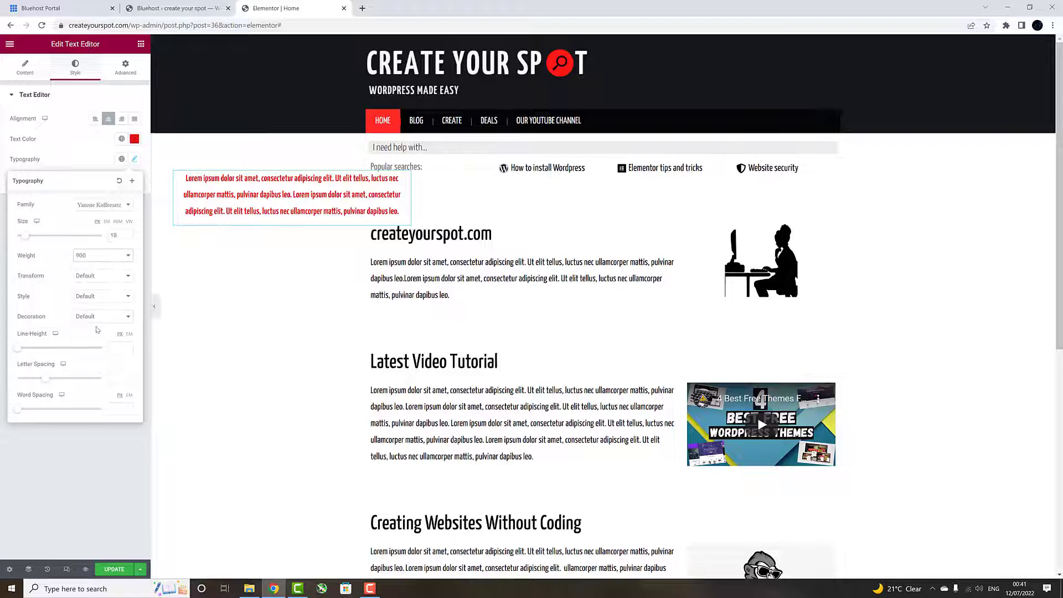
left_click(101, 254)
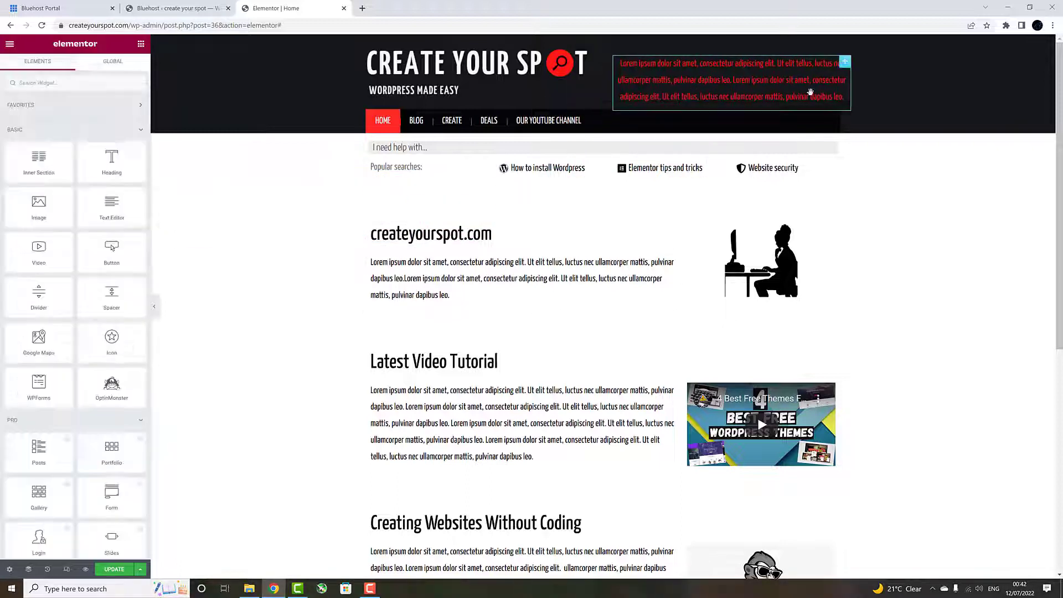
left_click(730, 80)
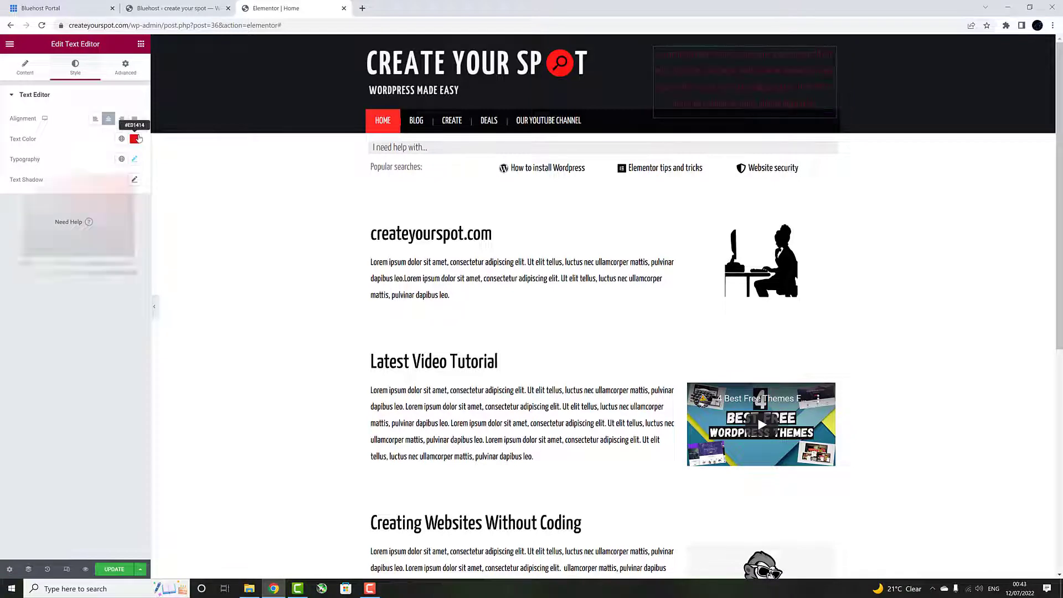
left_click(134, 138)
type("createyourspot.com")
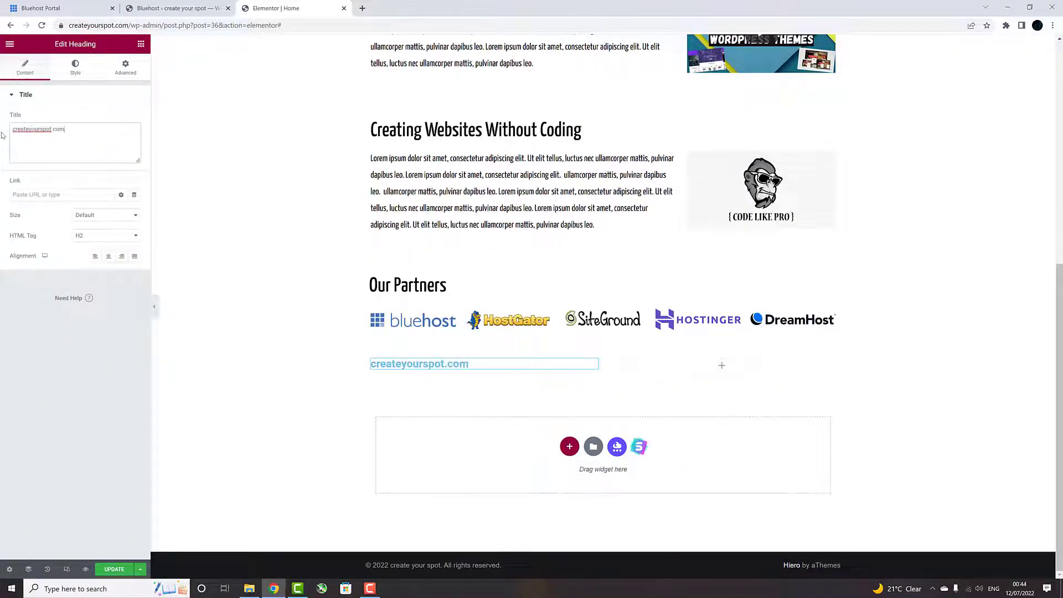
- Recolour the createyourspot.com heading white so it reads over the dark header nav bar
right_click(418, 363)
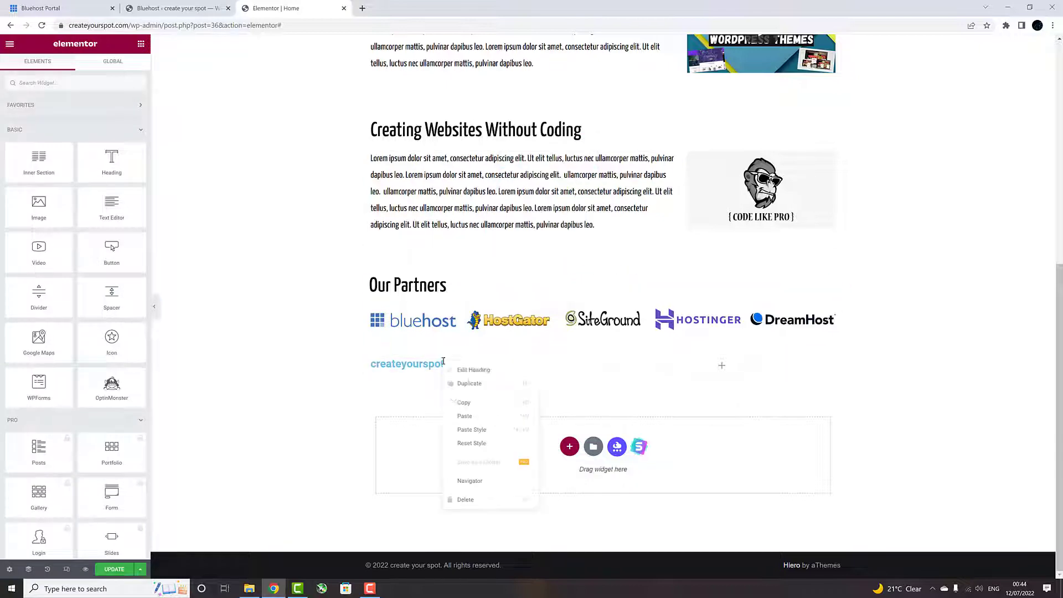
left_click(472, 370)
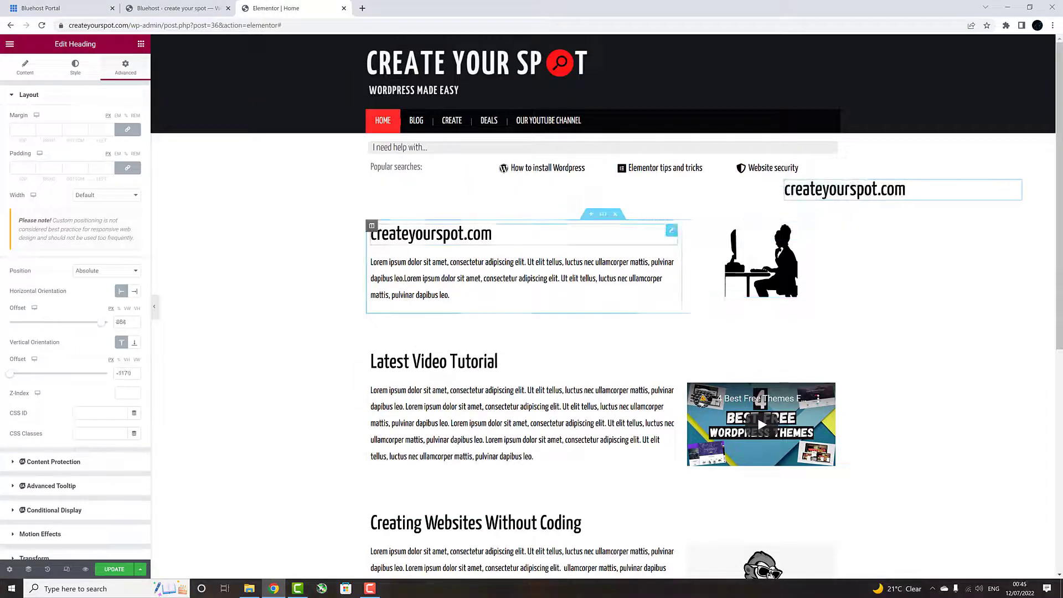
left_click(75, 67)
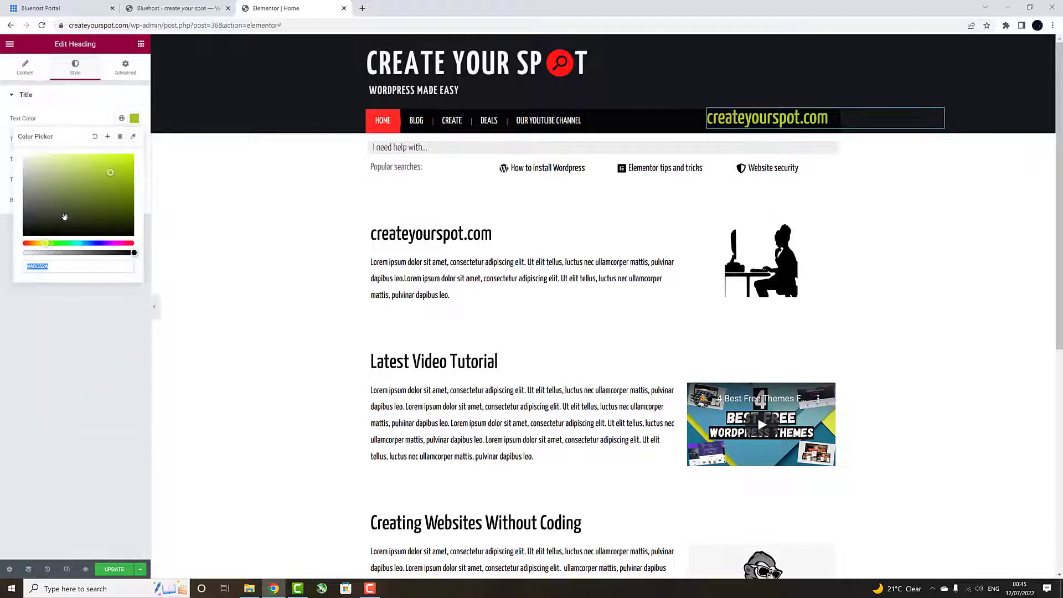
left_click(127, 157)
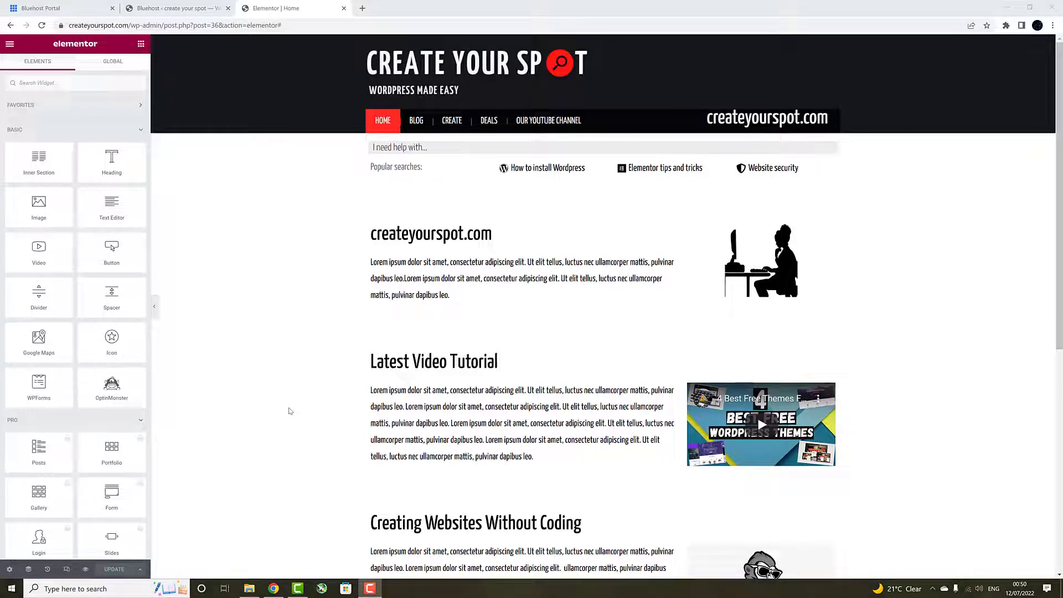
scroll("down", 3)
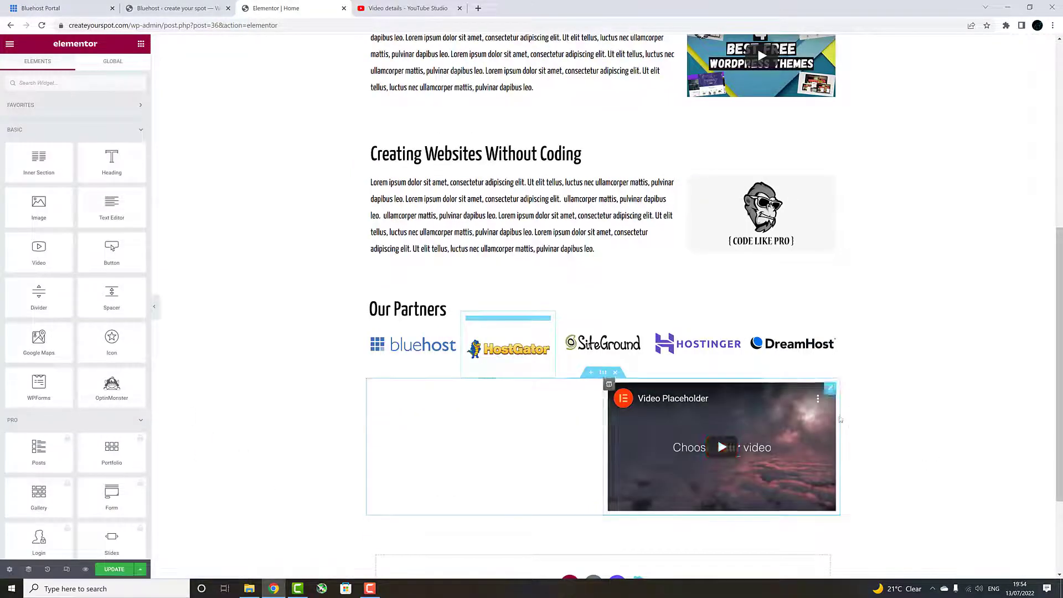
- Set the Astra tutorial Video widget's Position to Absolute so it can move near the page top
right_click(68, 148)
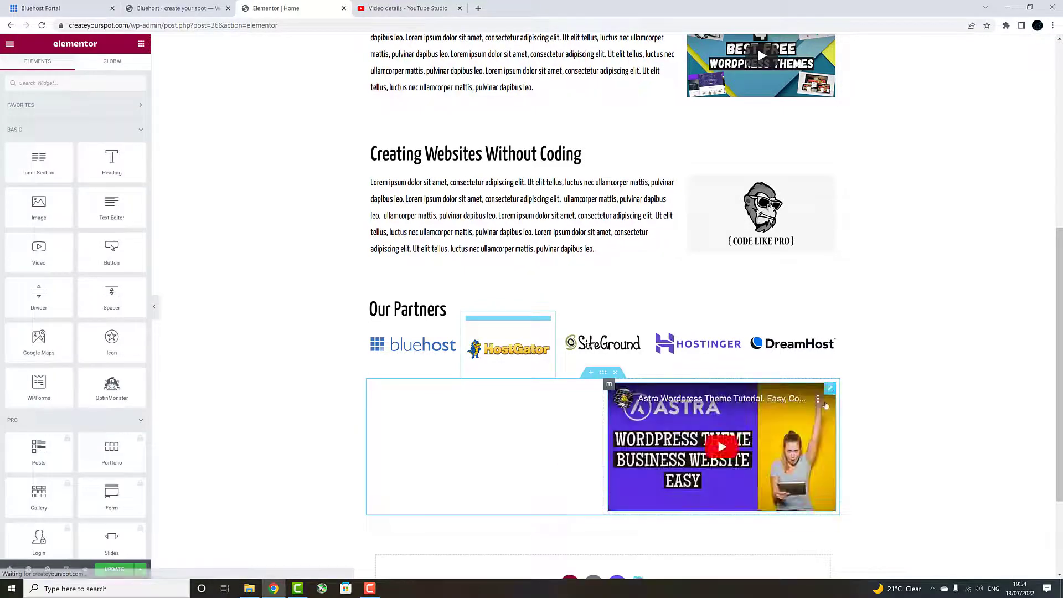
left_click(721, 446)
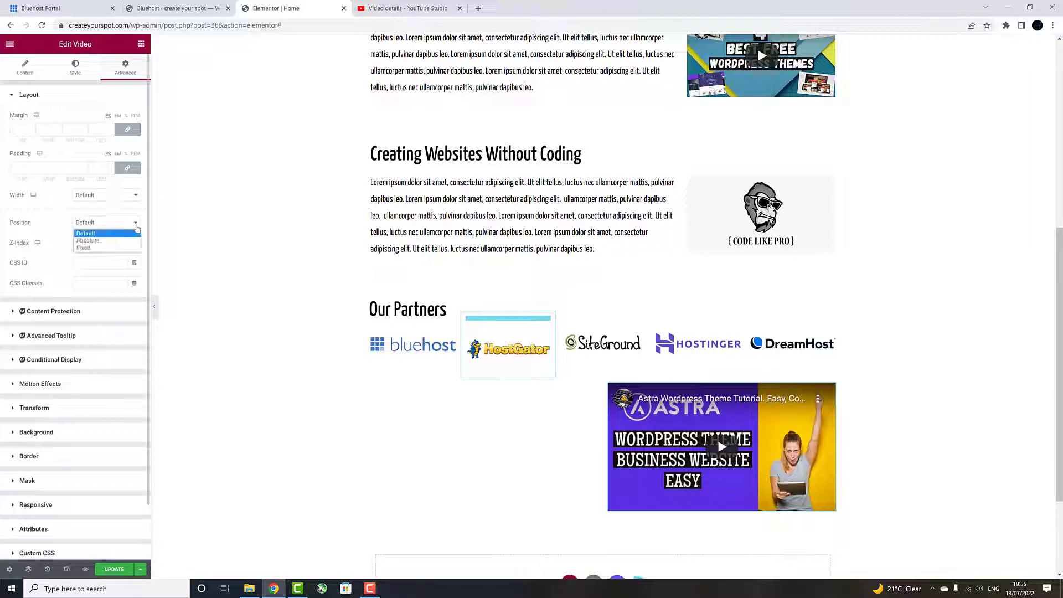
left_click(86, 241)
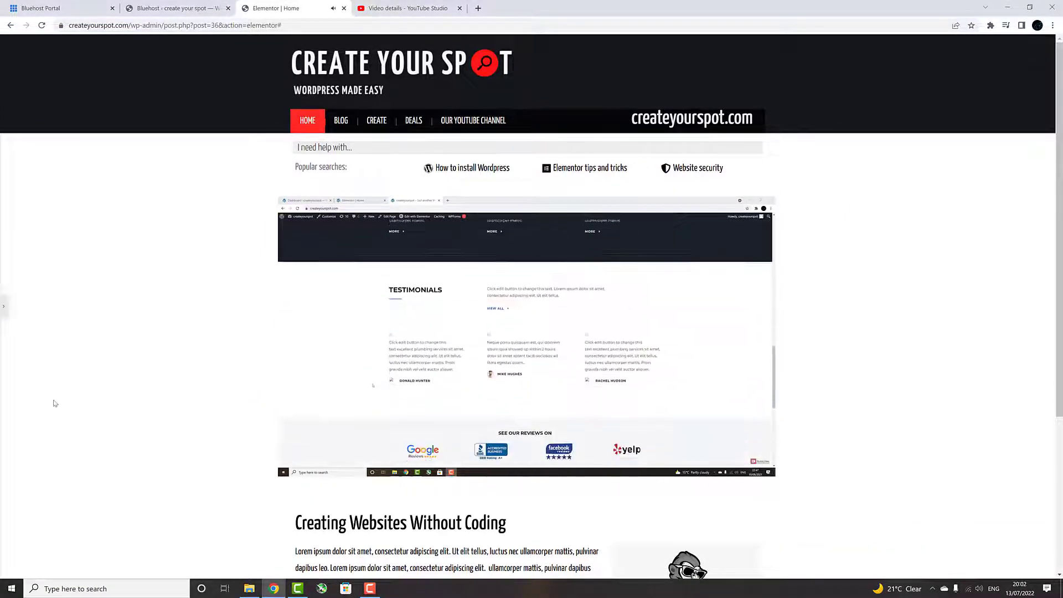
- Revert to an earlier Video Edited history entry, returning the video below the partner logos
scroll("down", 3)
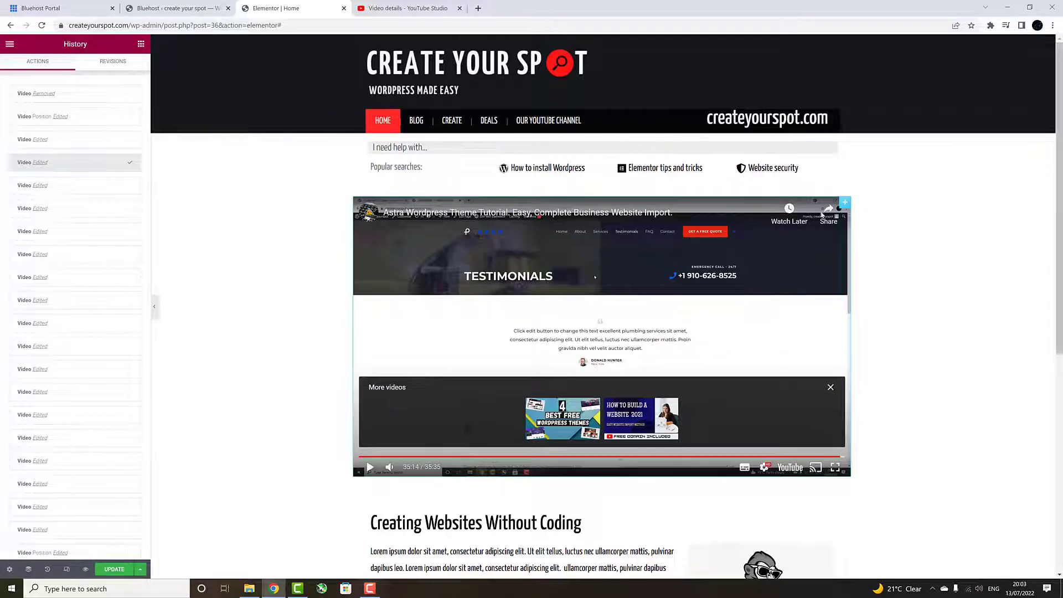
left_click(125, 68)
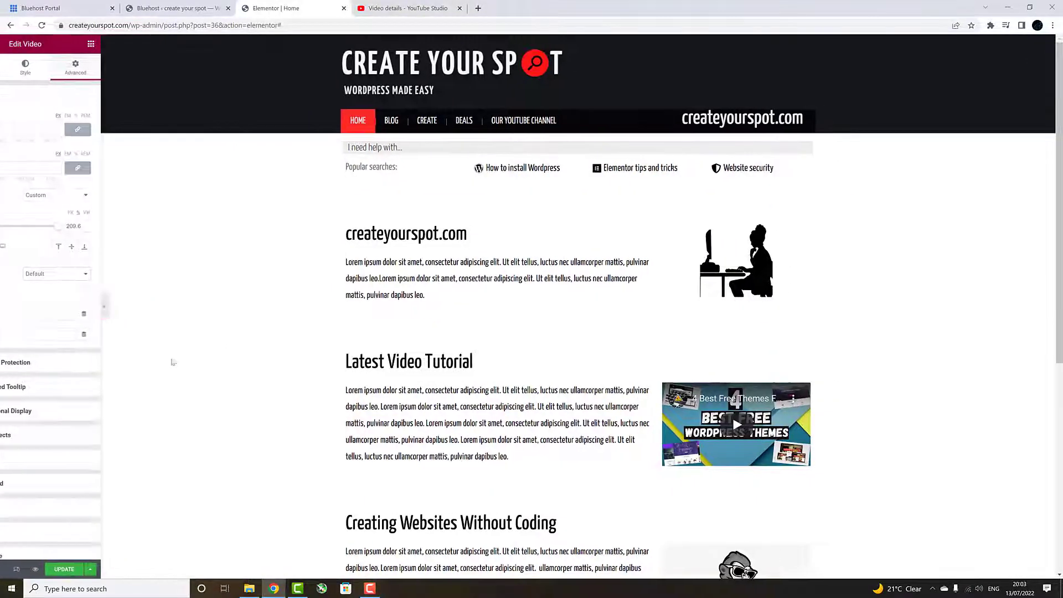
scroll("down", 3)
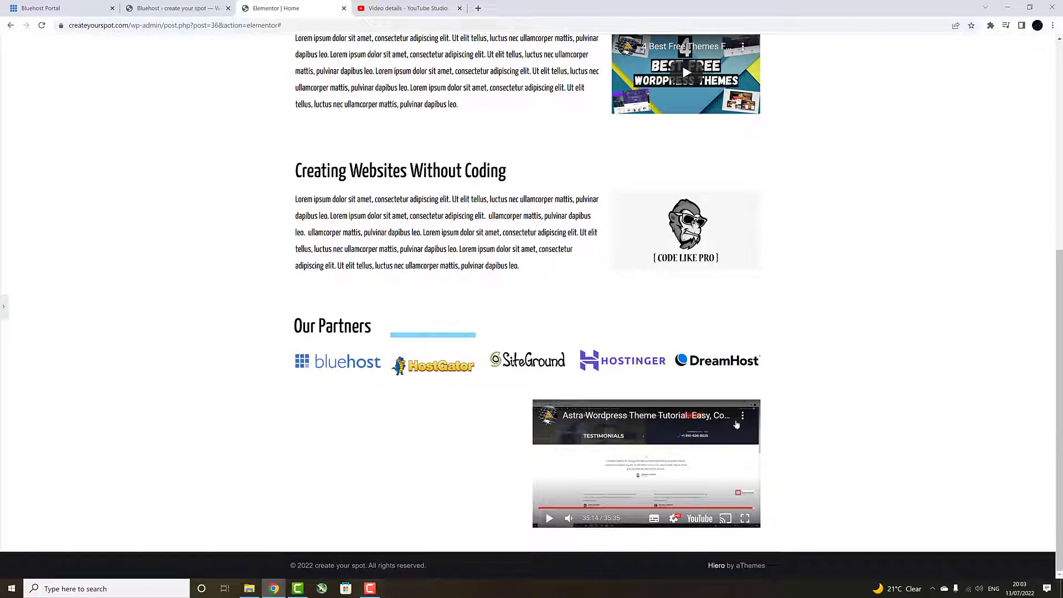